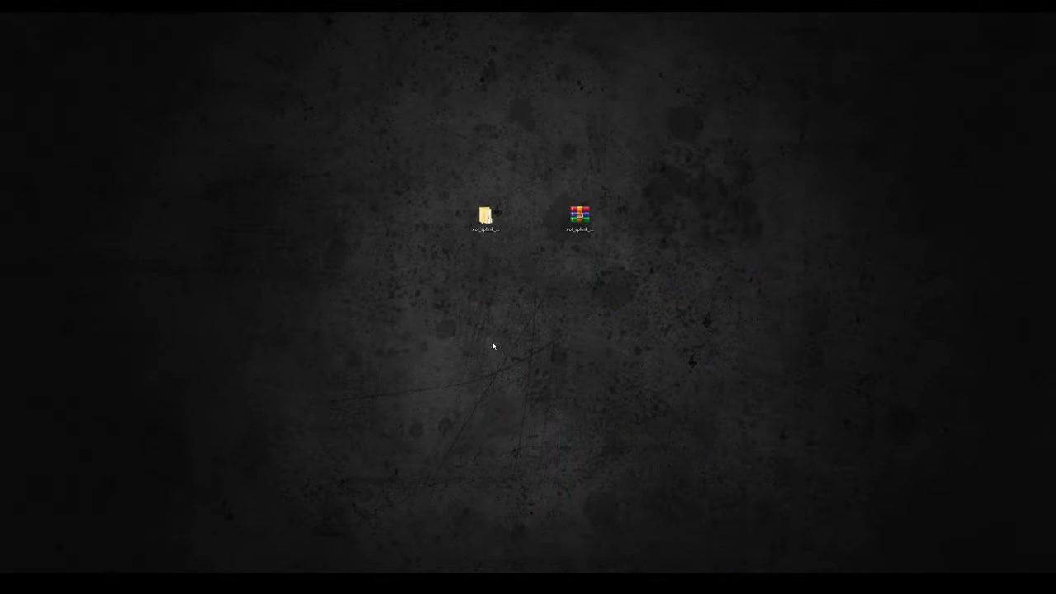
Step: Bring up a File Explorer window showing the Allegorithmic folder in Documents
left_click(579, 214)
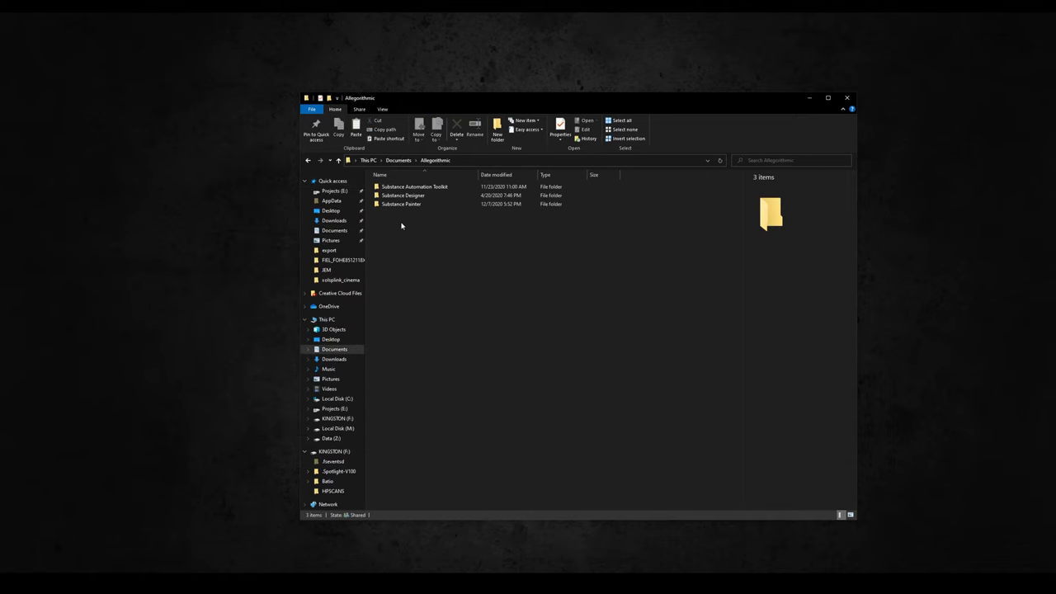
Step: Go into Substance Painter's python plugins folder and bring up the New item menu
double_click(402, 204)
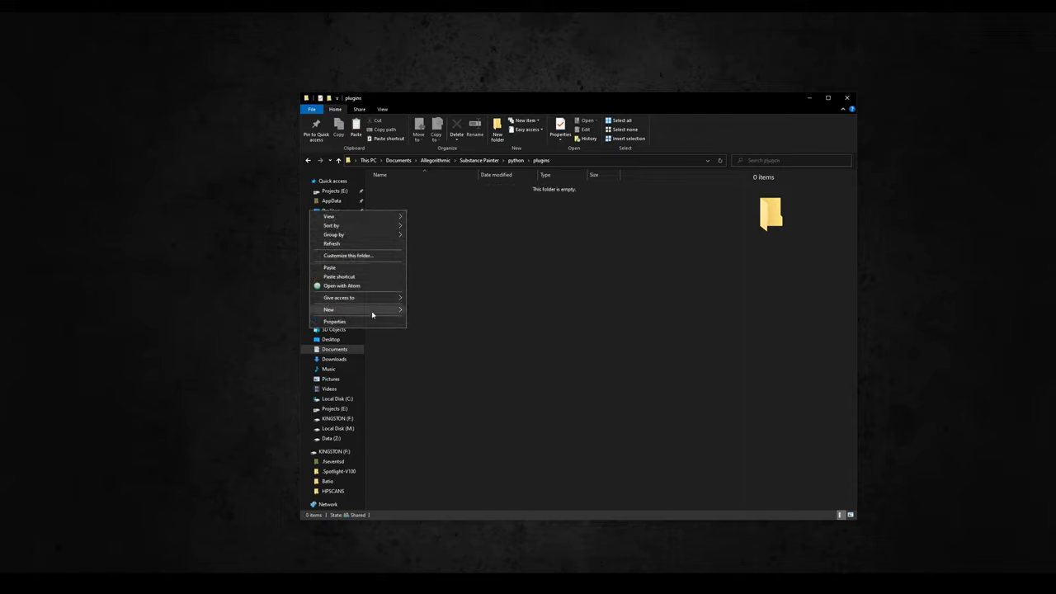
left_click(330, 267)
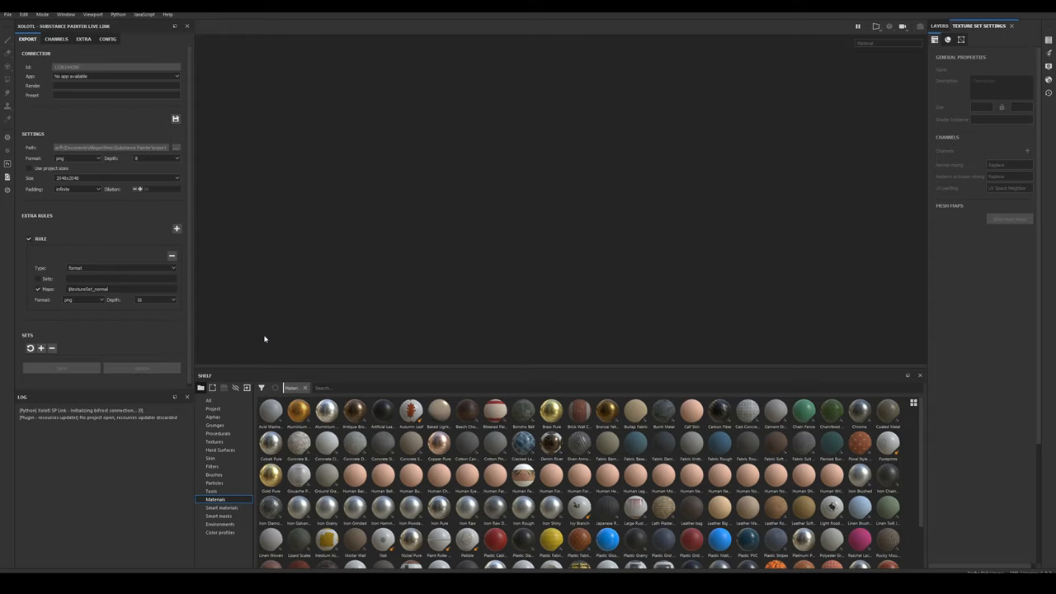
Step: Switch the Xolotl live link panel to its CONFIG page with license and install paths
left_click(108, 39)
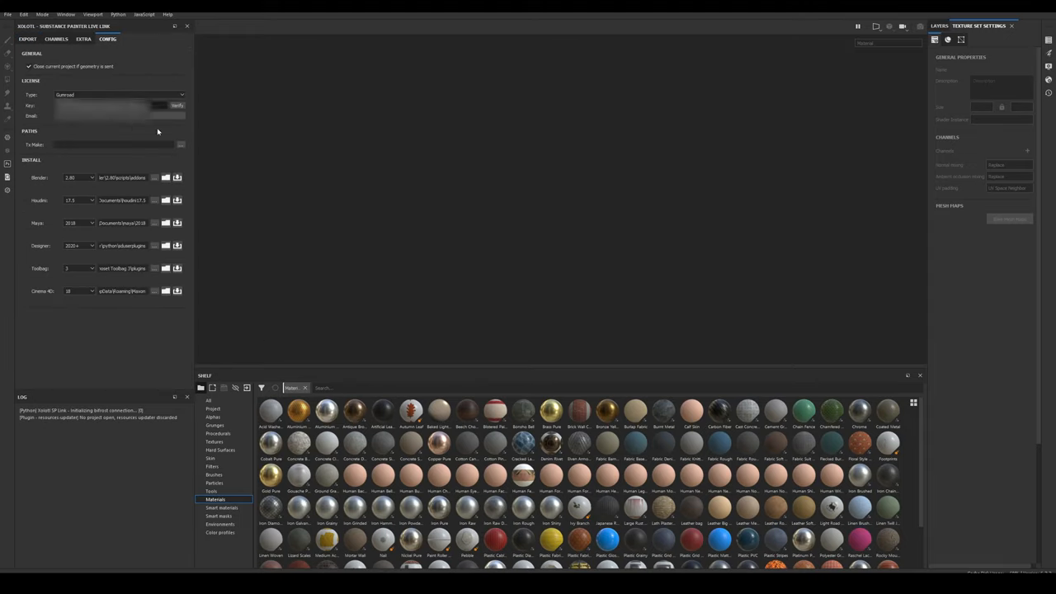
Step: Verify the live link license and install its plugin into Marmoset Toolbag 4's plugins directory
left_click(176, 105)
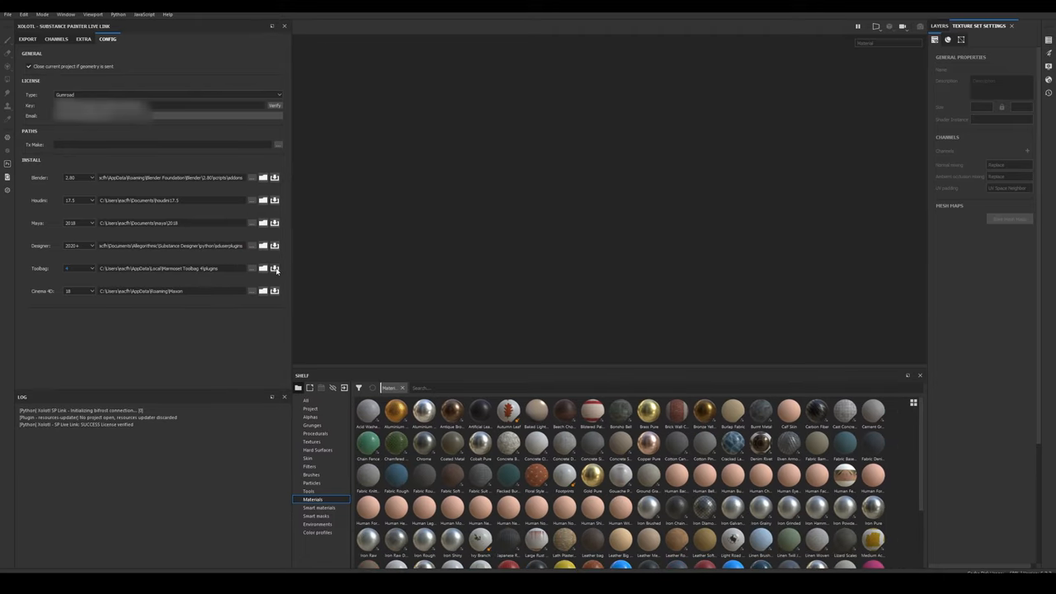
left_click(274, 268)
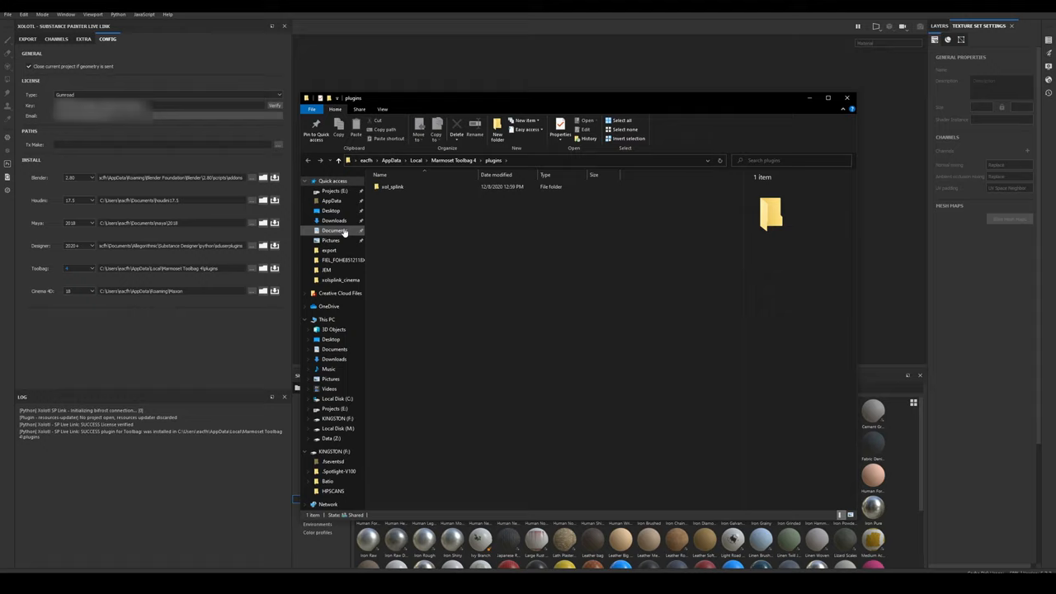
Step: Leave the Toolbag plugins folder and bring Marmoset Toolbag forward with an empty scene
left_click(392, 186)
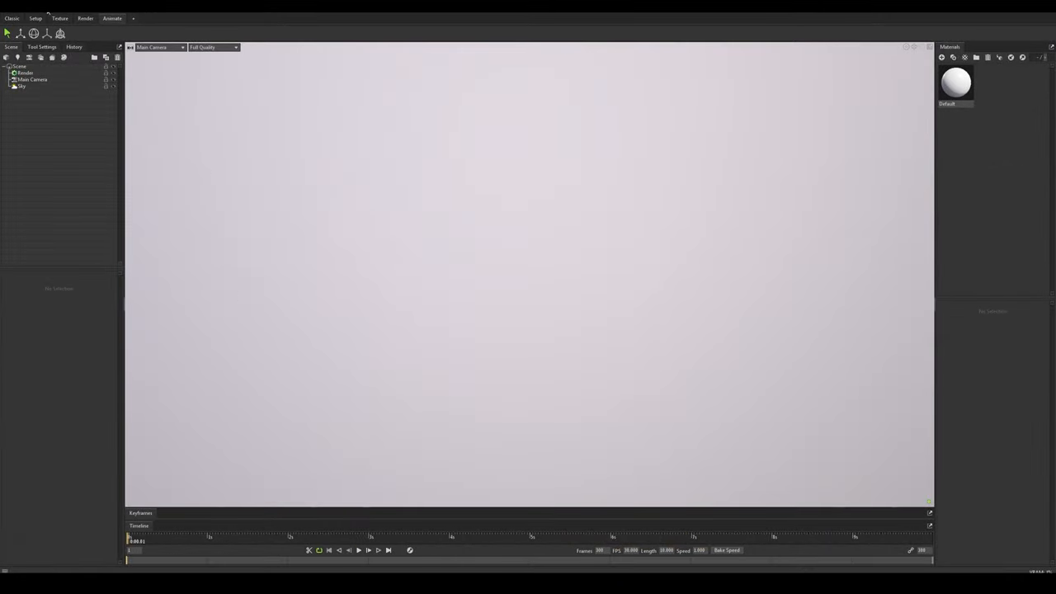
Step: Run the xol_splink plugin from Toolbag's Edit > Plugins list
left_click(11, 18)
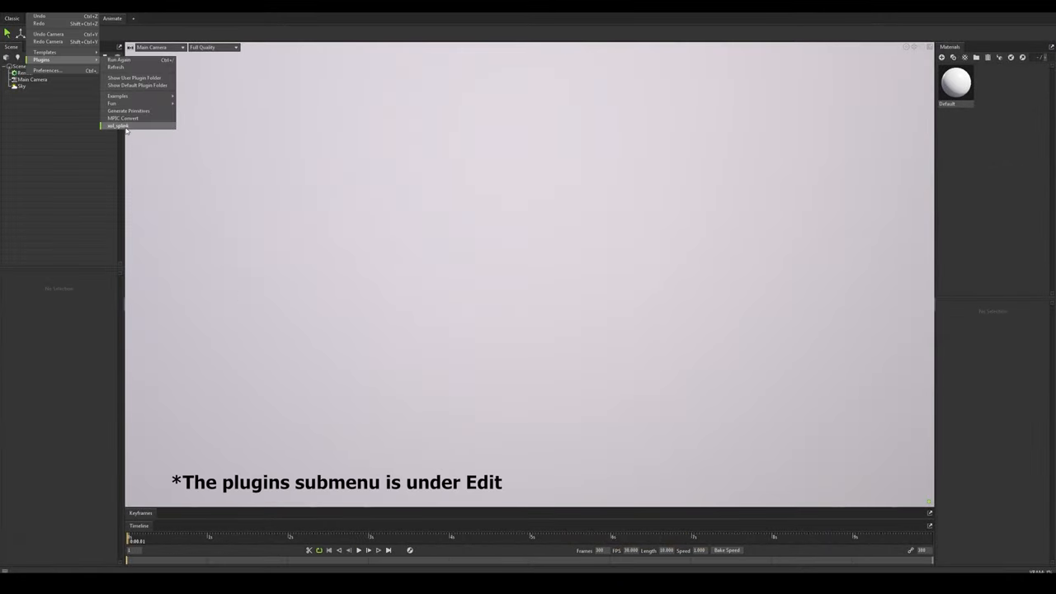
left_click(118, 125)
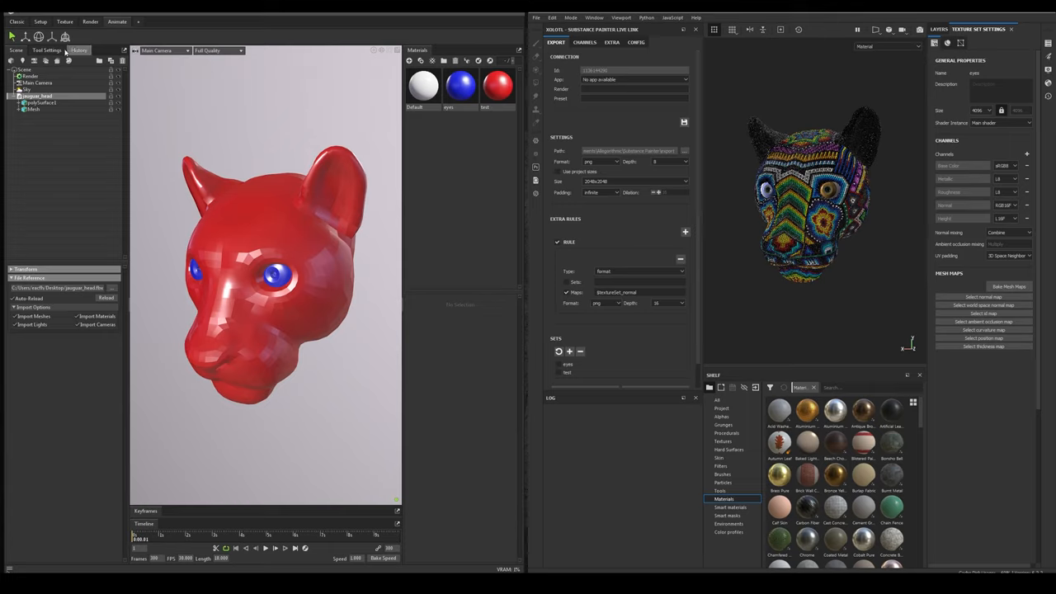
Step: Pair Toolbag with Substance Painter in the Xolotl Live Link window and reach Painter's Render dropdown
left_click(17, 22)
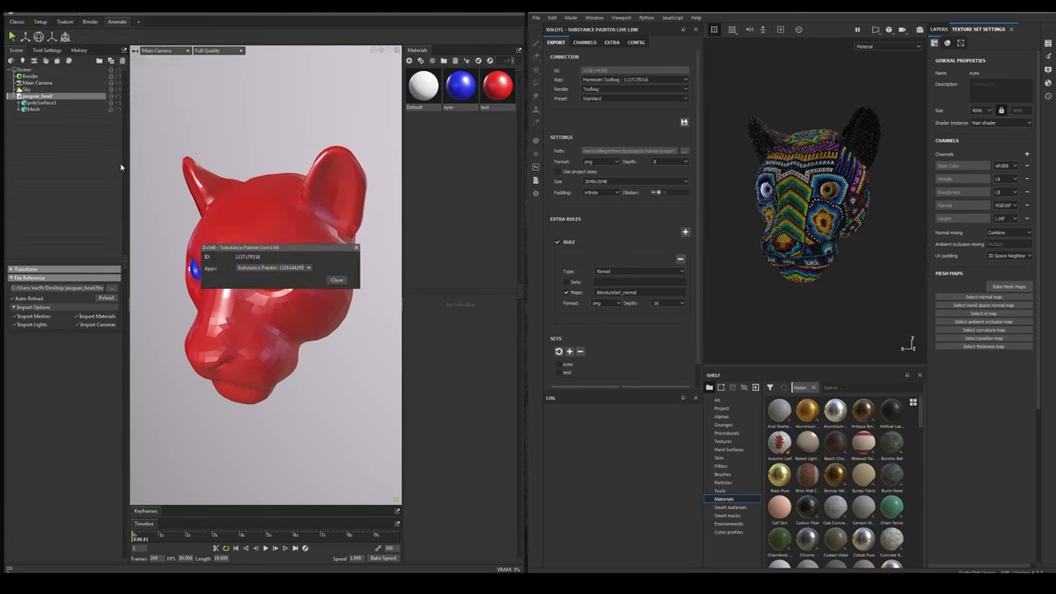
mouse_move(246, 314)
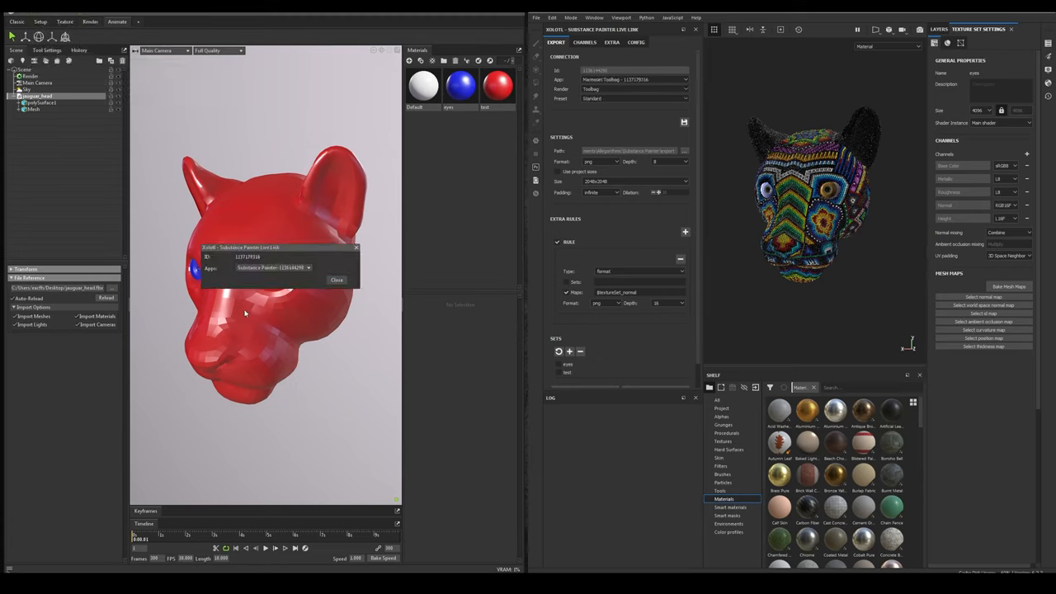
mouse_move(135, 238)
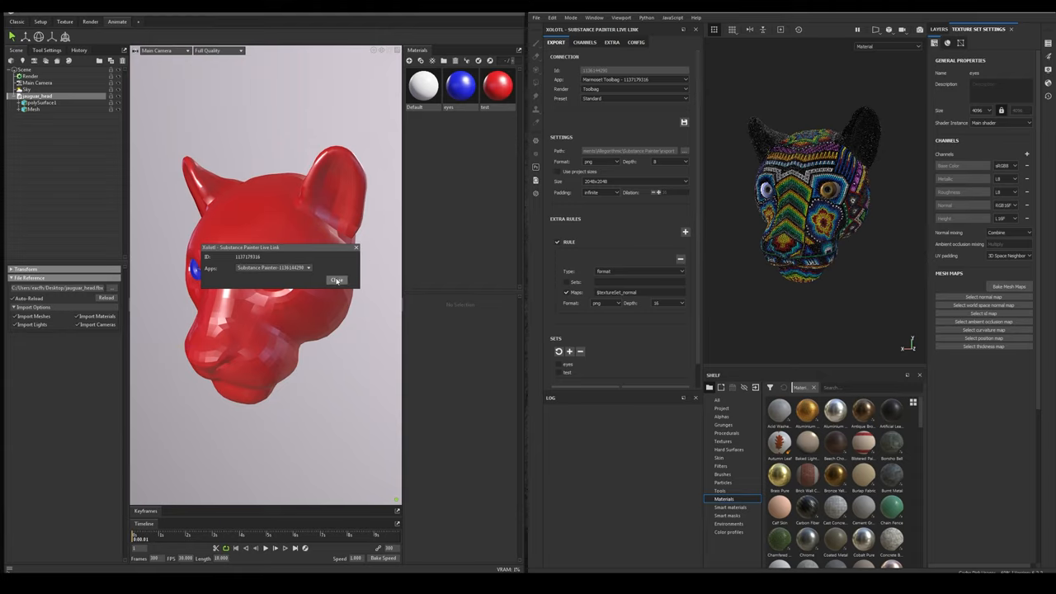
left_click(336, 279)
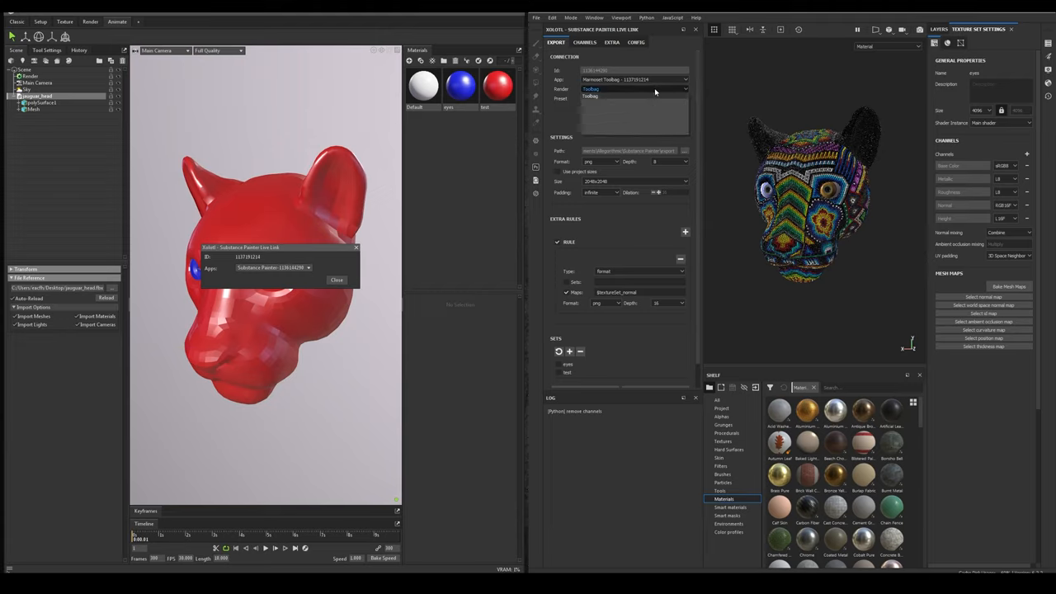
Step: Set the live link export to render in Toolbag with the Standard preset
left_click(635, 98)
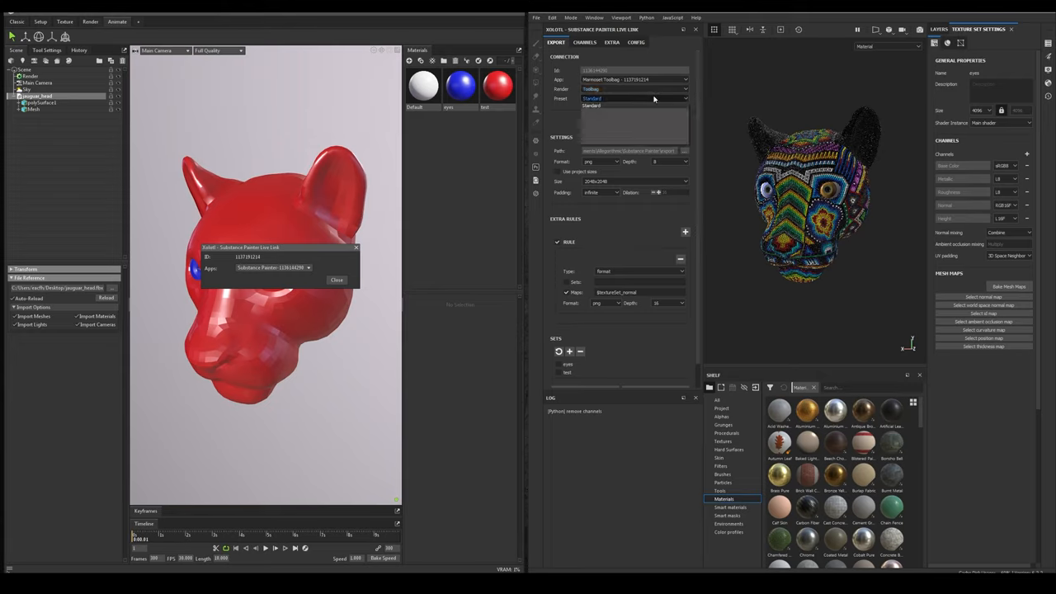
left_click(592, 106)
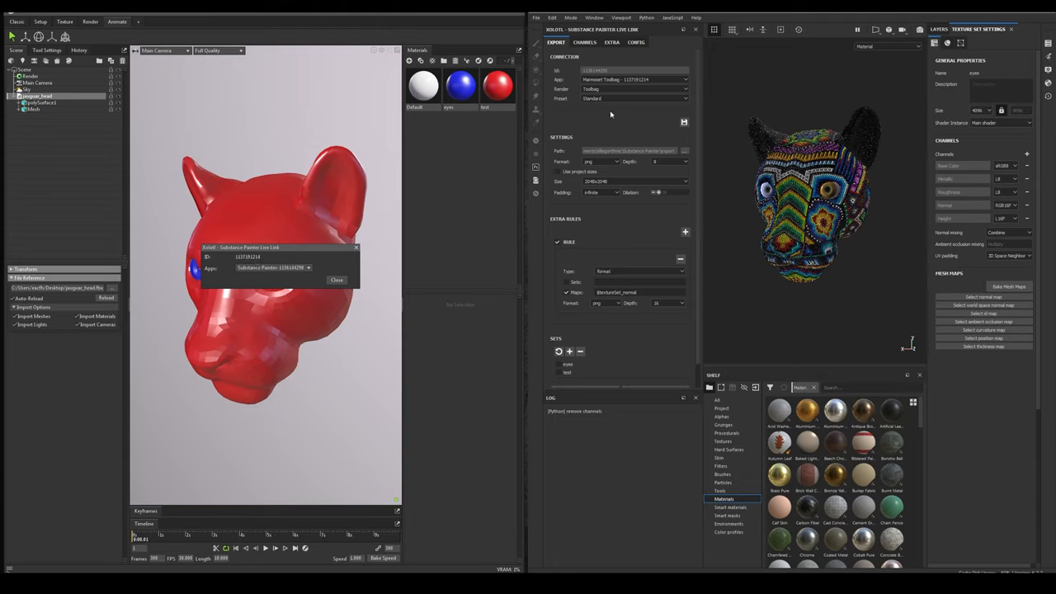
mouse_move(304, 276)
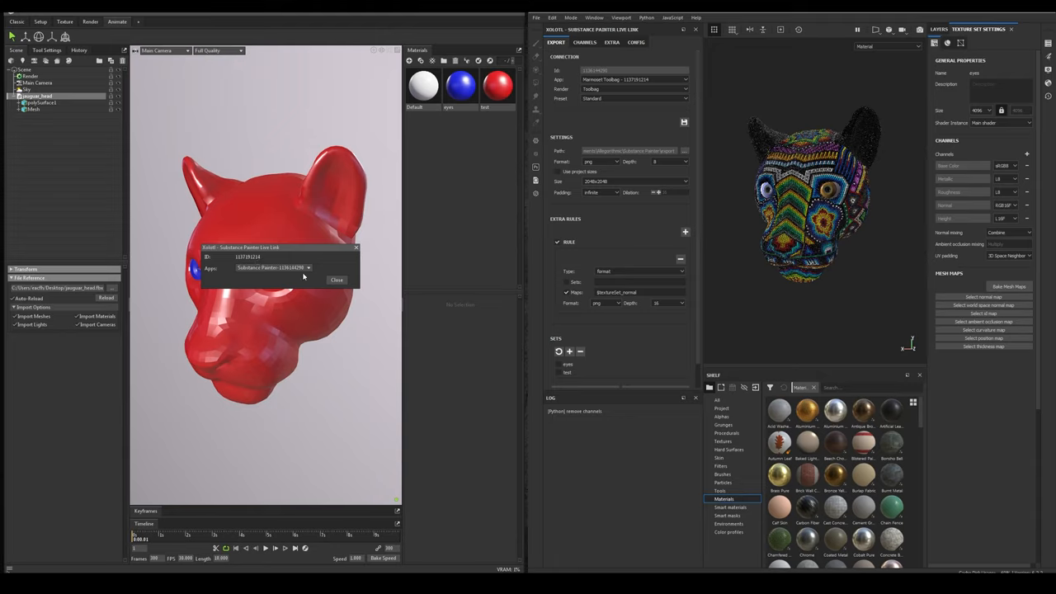
mouse_move(305, 308)
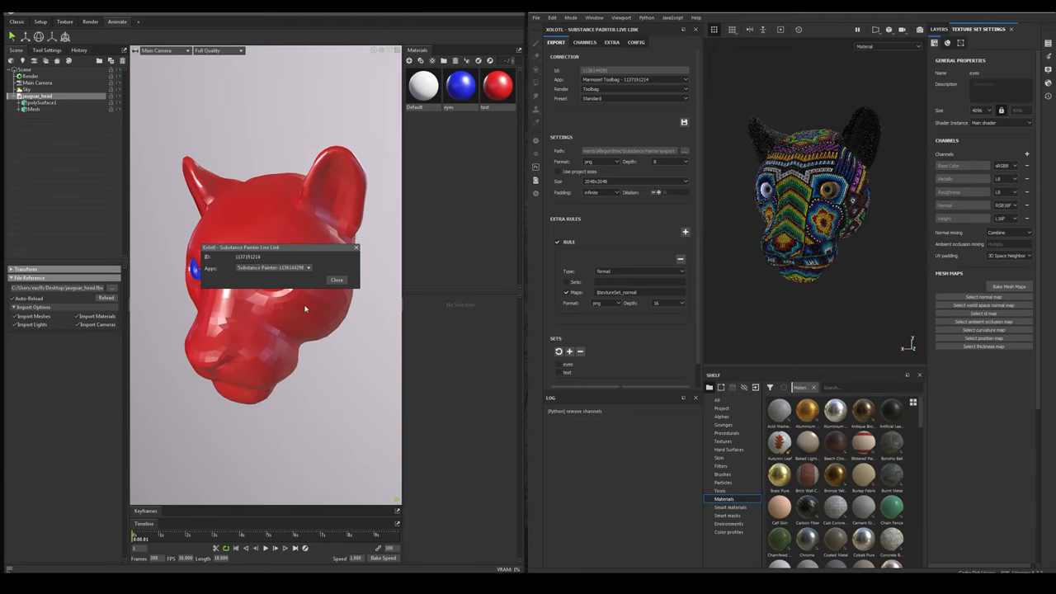
mouse_move(492, 215)
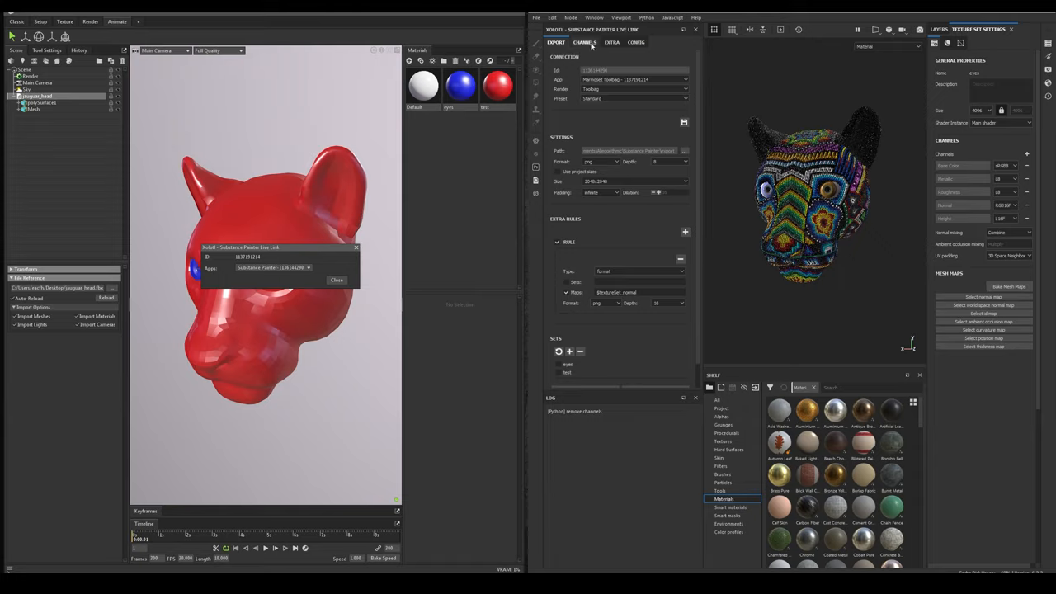
Step: Show the live link channel list with base color, metallic, roughness, normal and height enabled
left_click(585, 42)
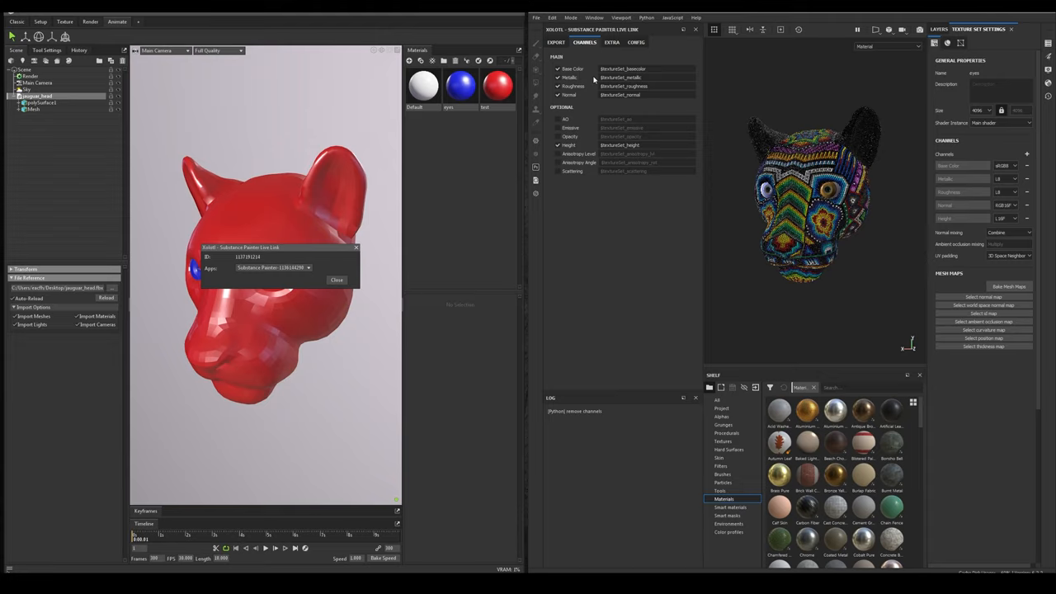
mouse_move(582, 108)
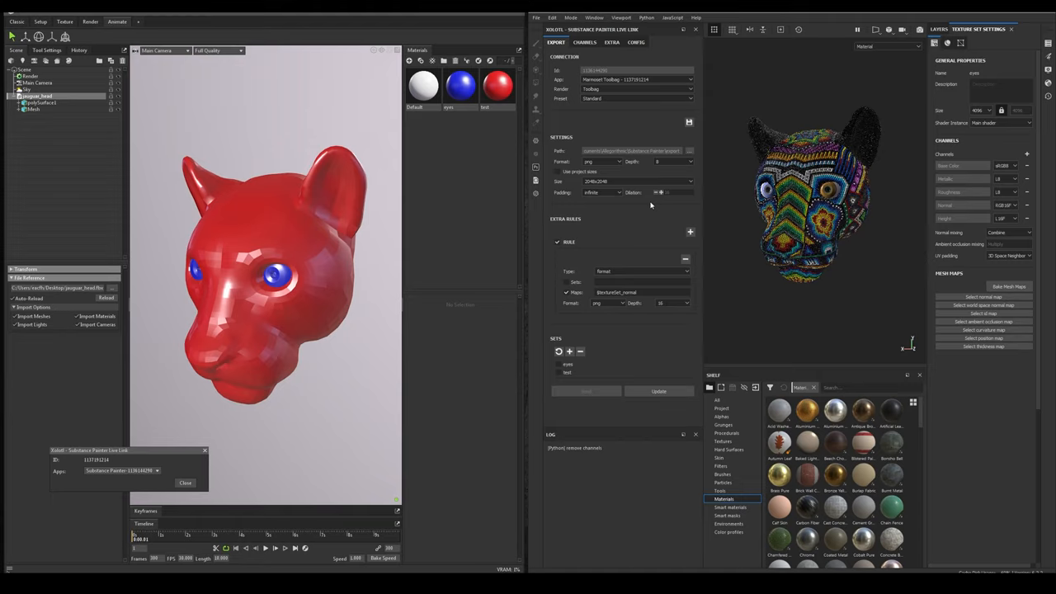
mouse_move(683, 213)
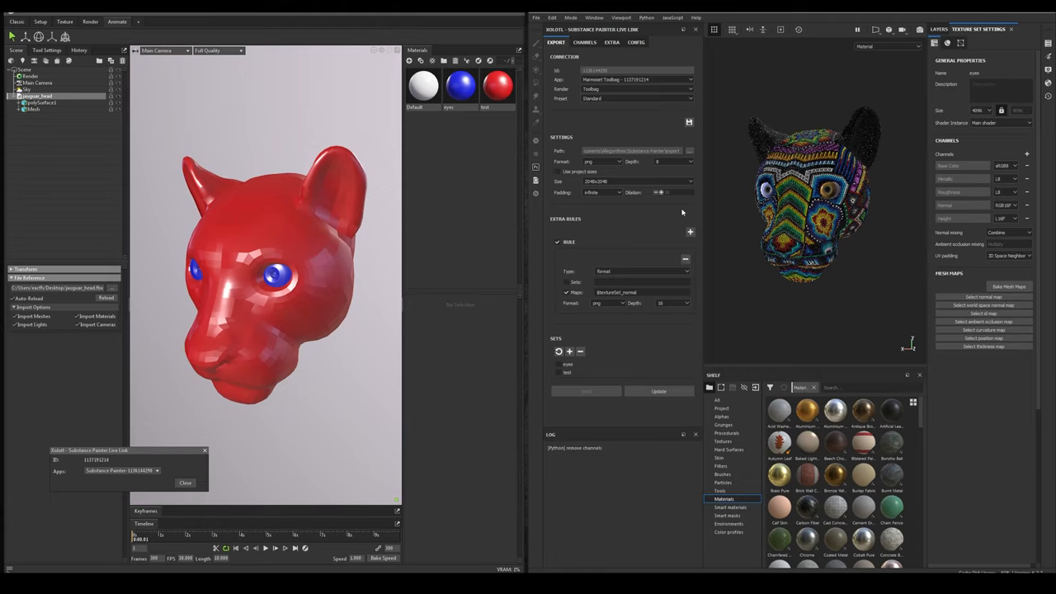
mouse_move(669, 245)
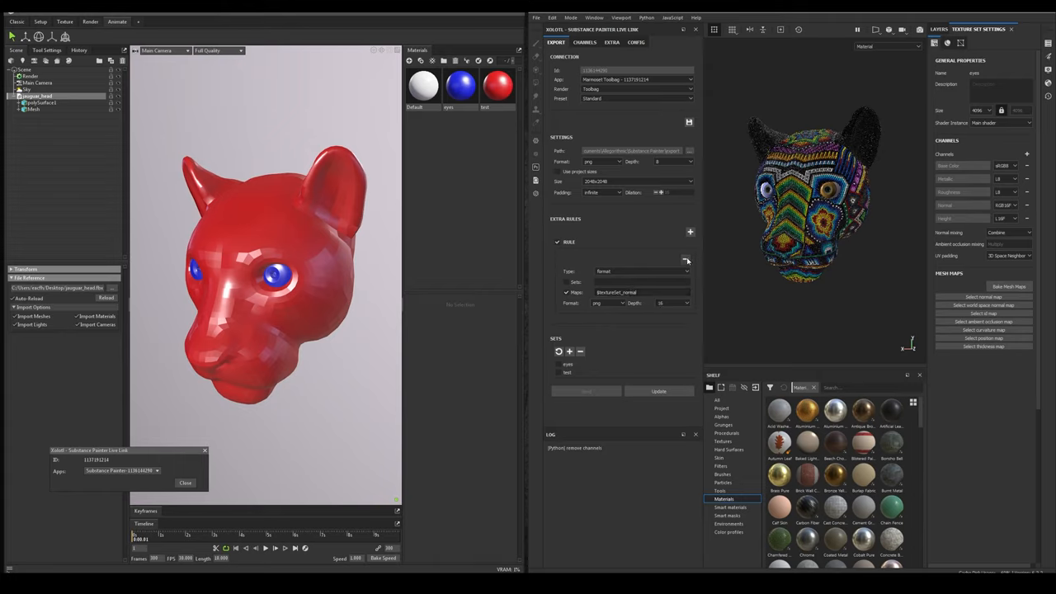
left_click(685, 231)
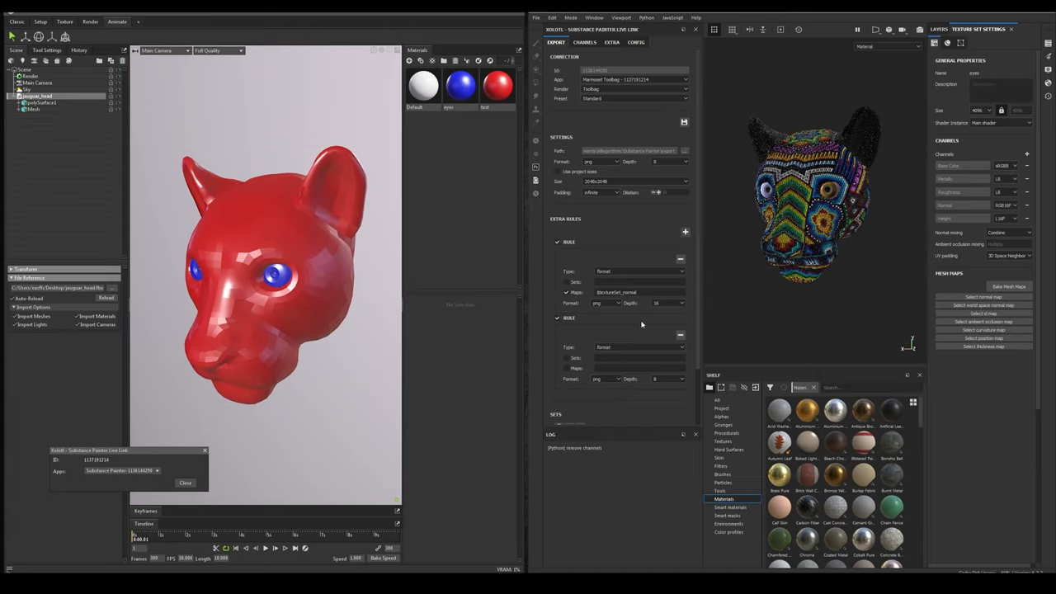
mouse_move(642, 325)
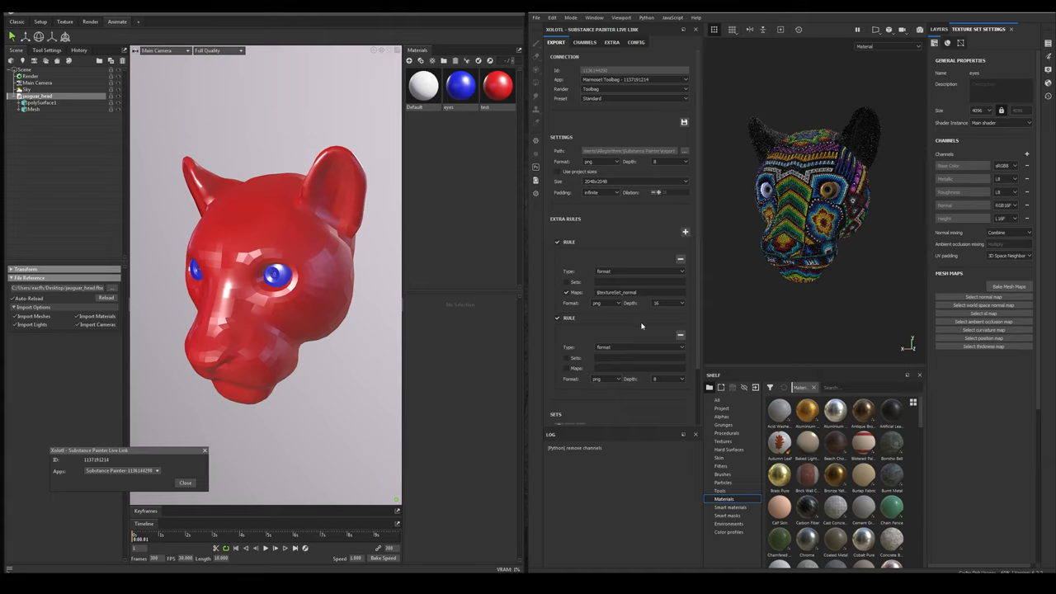
left_click(639, 347)
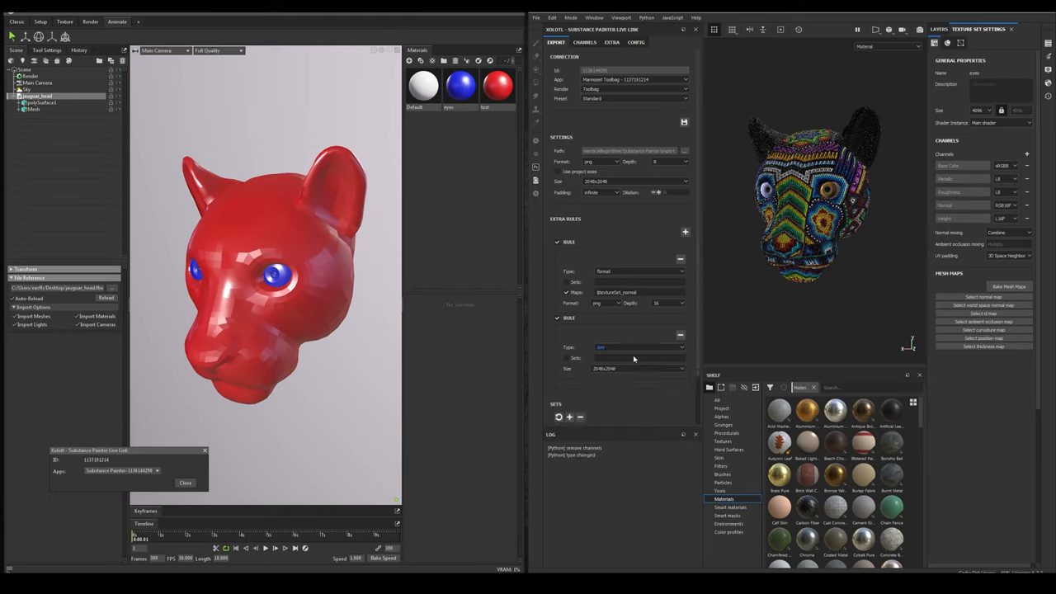
left_click(640, 347)
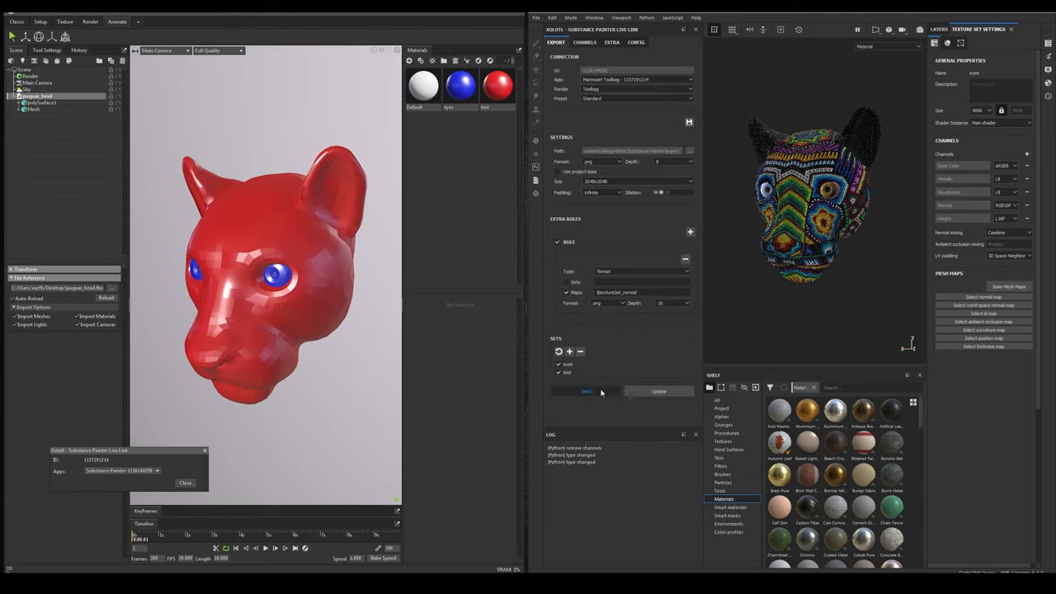
Step: Send the eyes and test texture sets so the Toolbag head shows its beaded texture
left_click(586, 391)
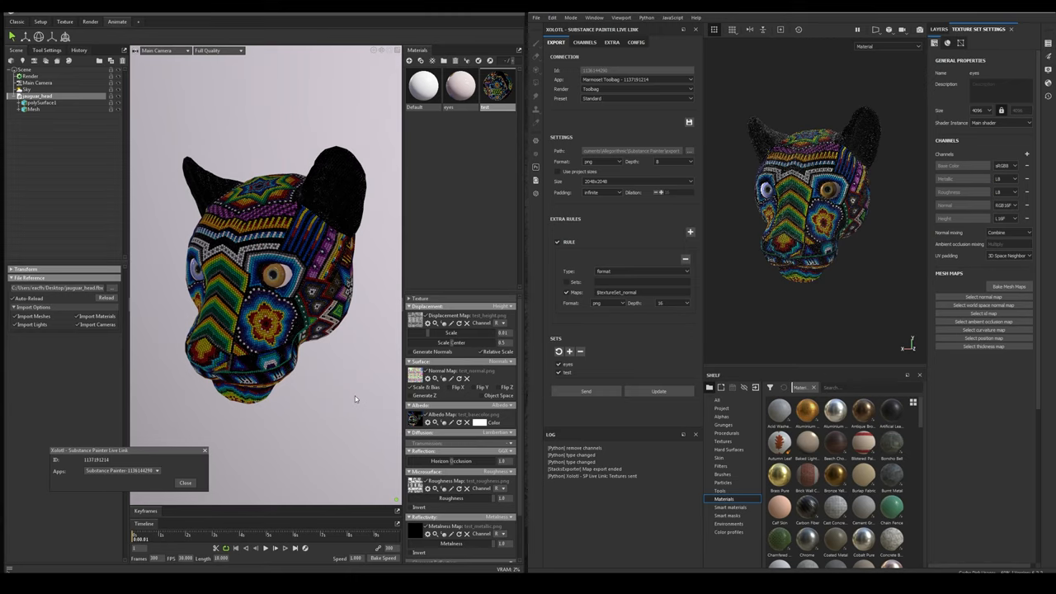
mouse_move(333, 389)
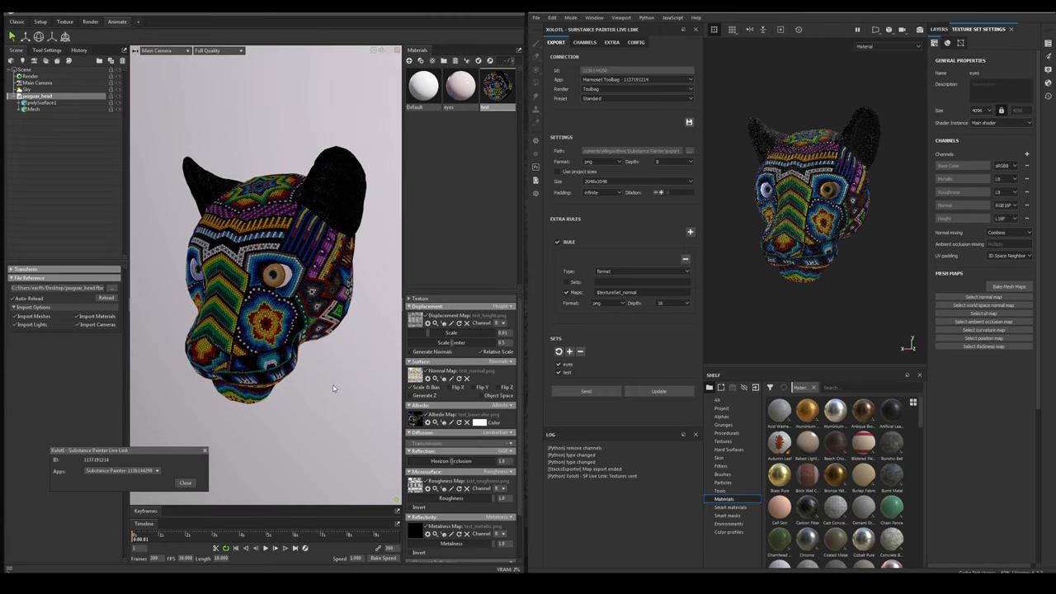